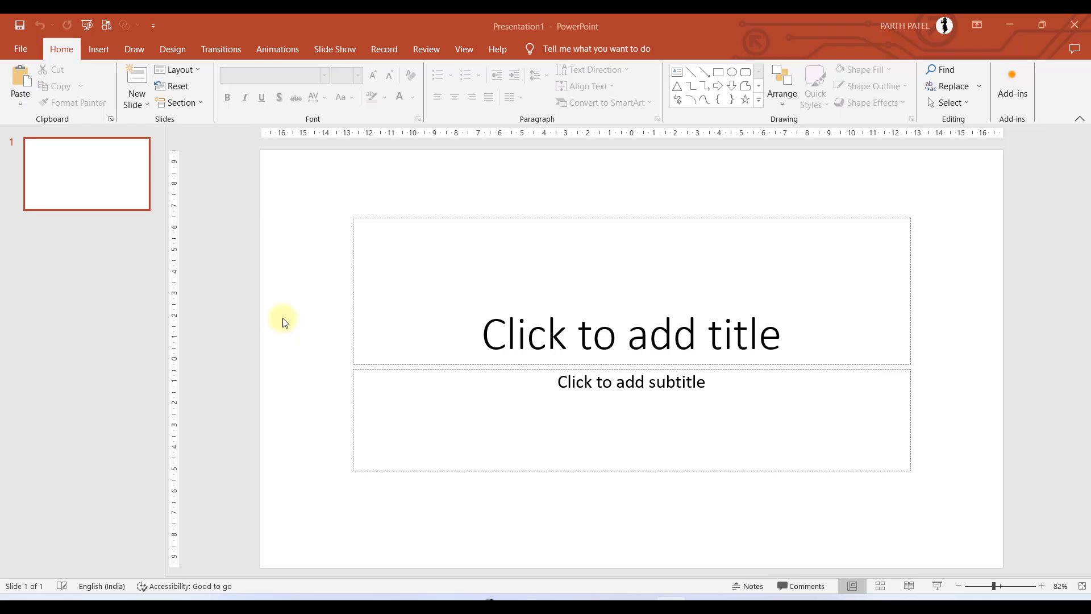
mouse_move(185, 218)
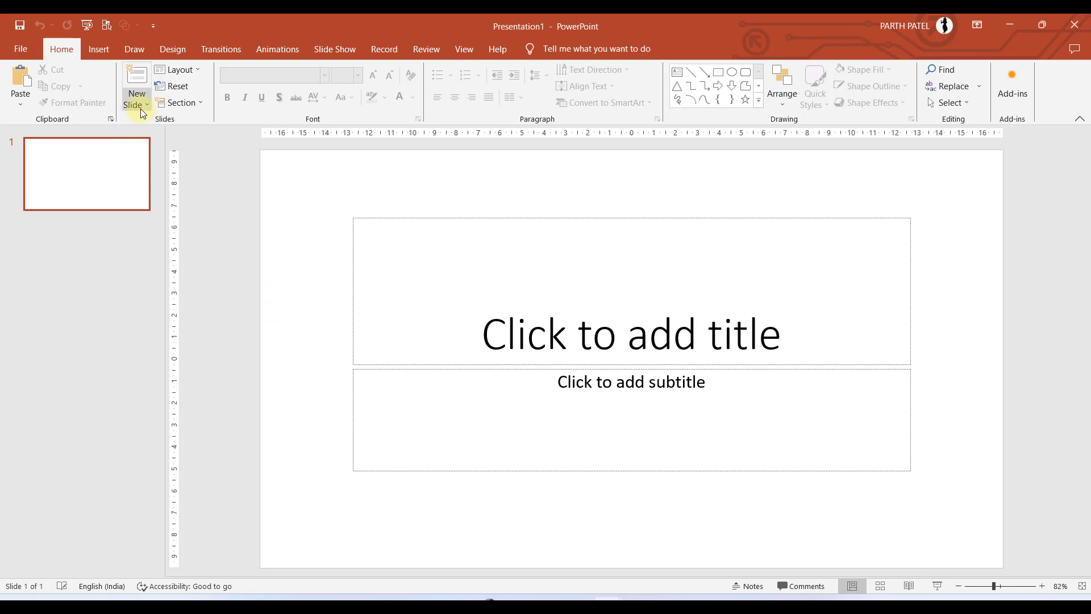
Step: Switch slide 1 to the Blank layout, removing the title and subtitle placeholders
click(137, 94)
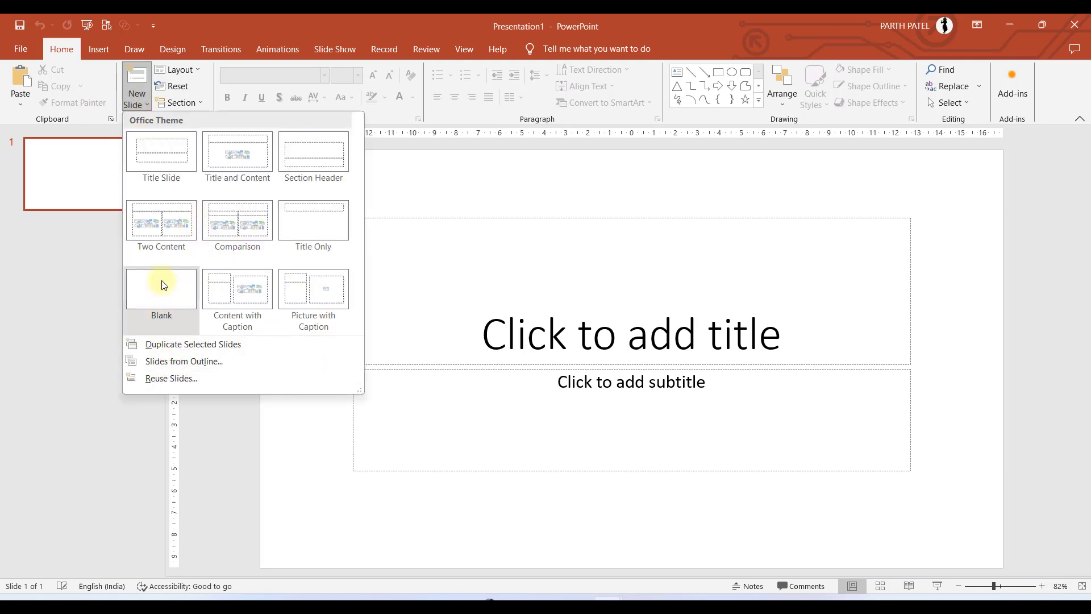
click(160, 289)
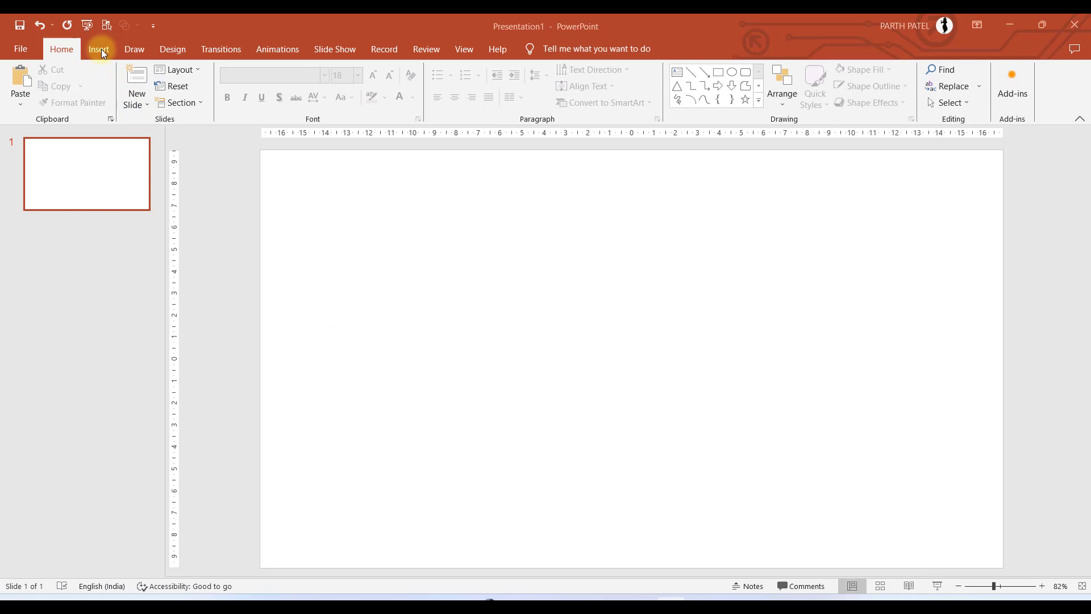
Step: Insert a text box of black bar characters and apply the Transform Wave: Down text effect
click(97, 49)
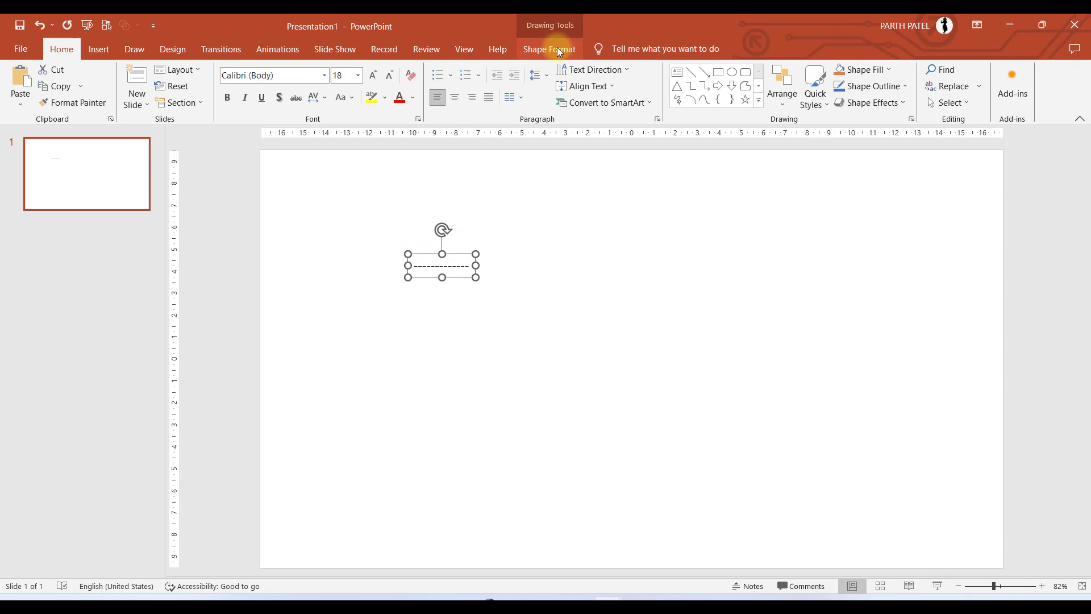
click(549, 49)
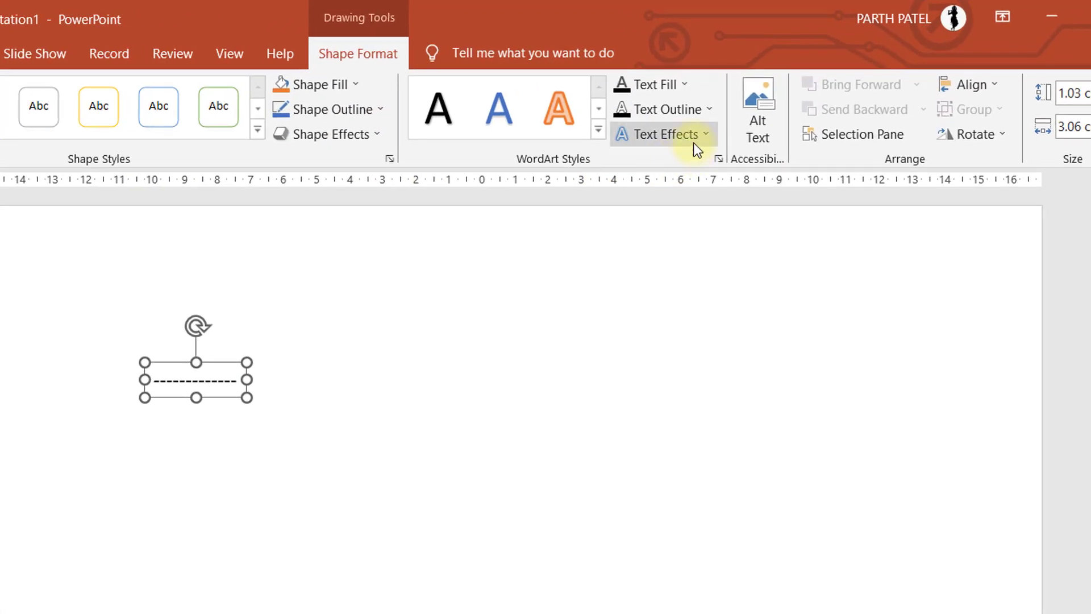
click(663, 134)
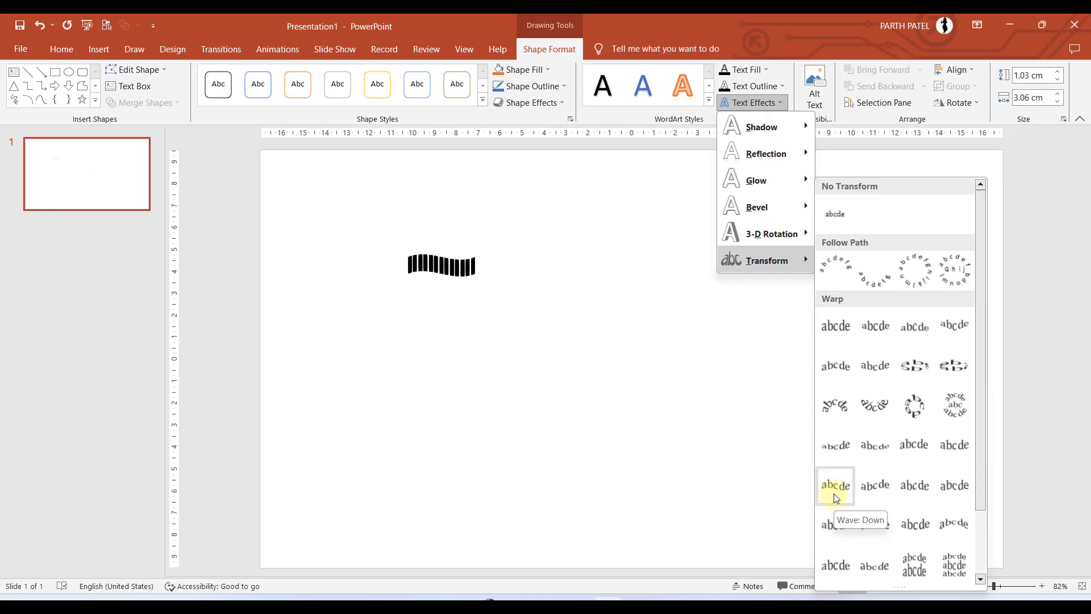
click(835, 485)
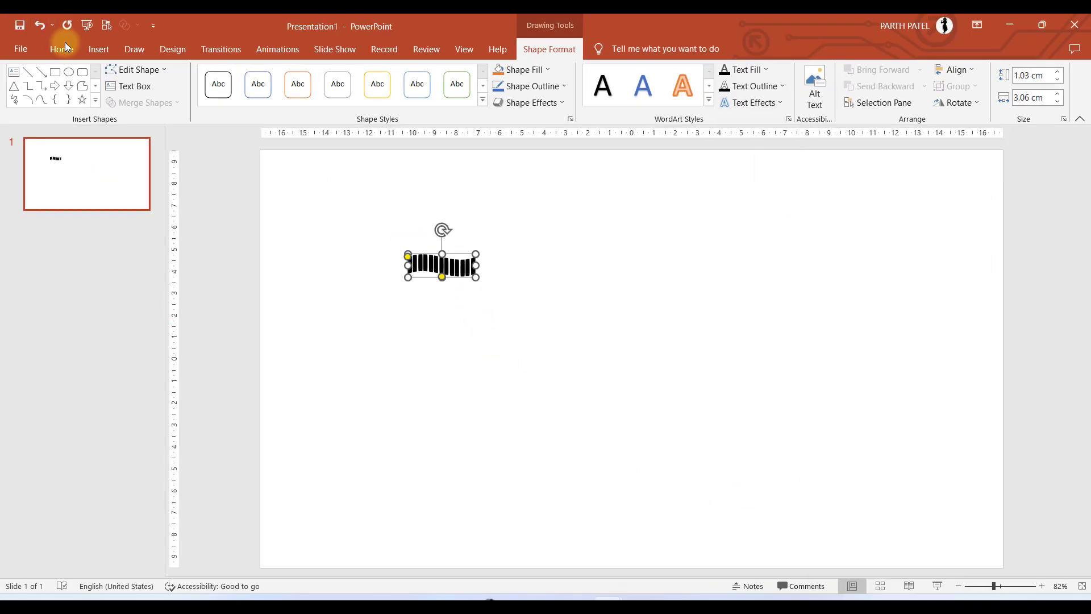
Step: Increase the bars' font size so the wavy band spans the full slide width
click(61, 49)
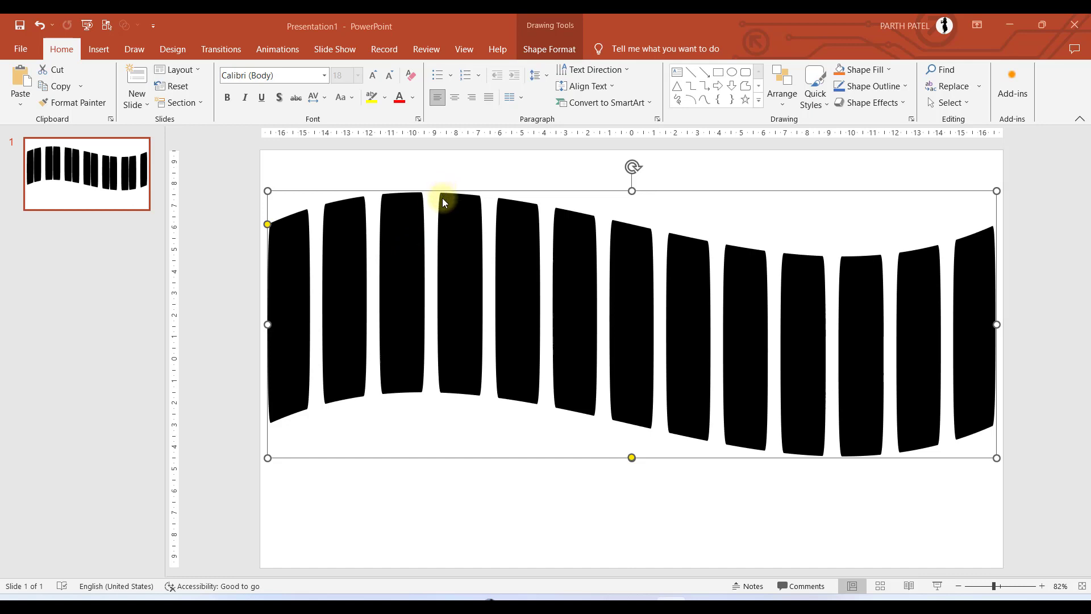
mouse_move(476, 388)
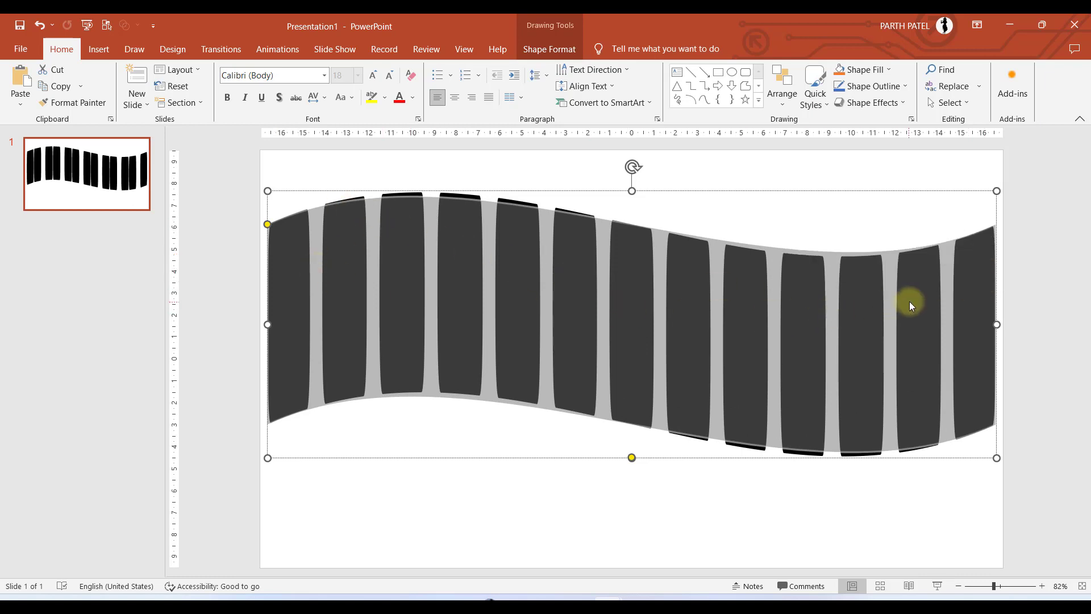
click(323, 75)
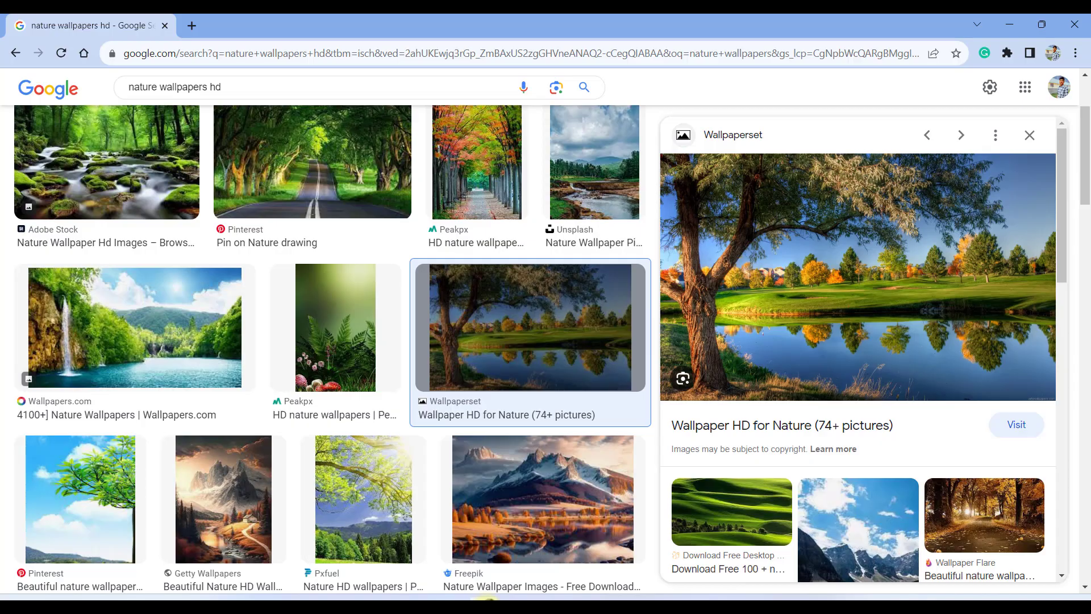
mouse_move(658, 445)
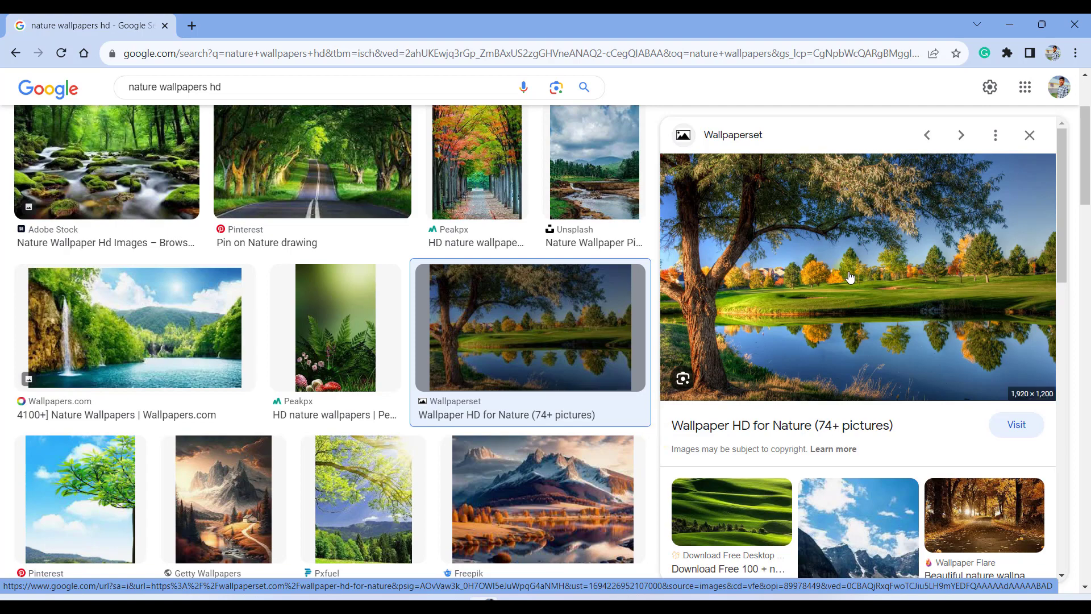
mouse_move(834, 262)
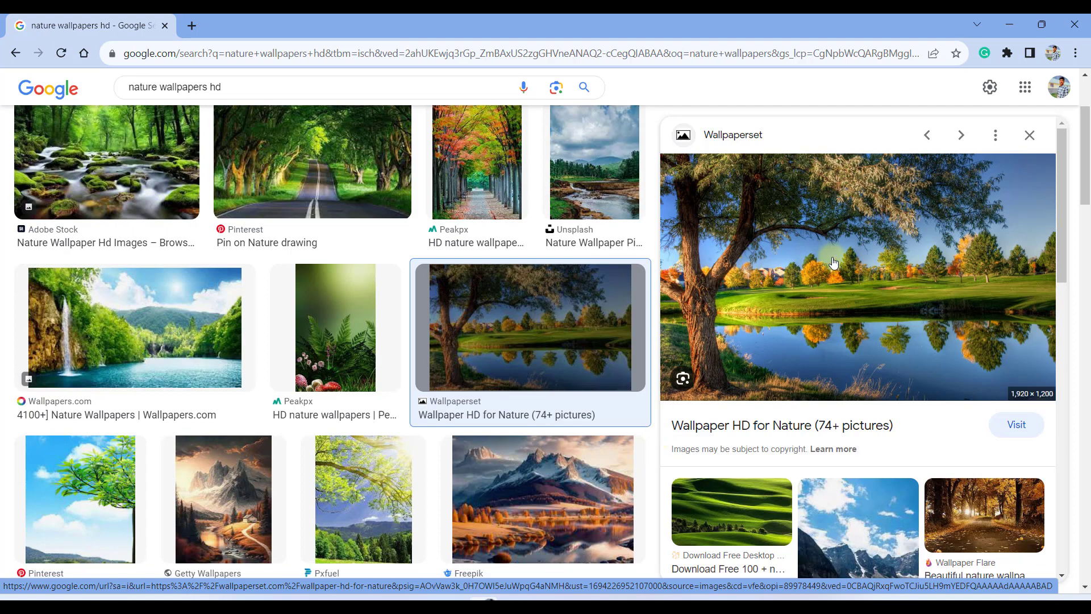
Step: Copy the tree-reflected-in-a-lake wallpaper image from the Google Images preview
right_click(835, 262)
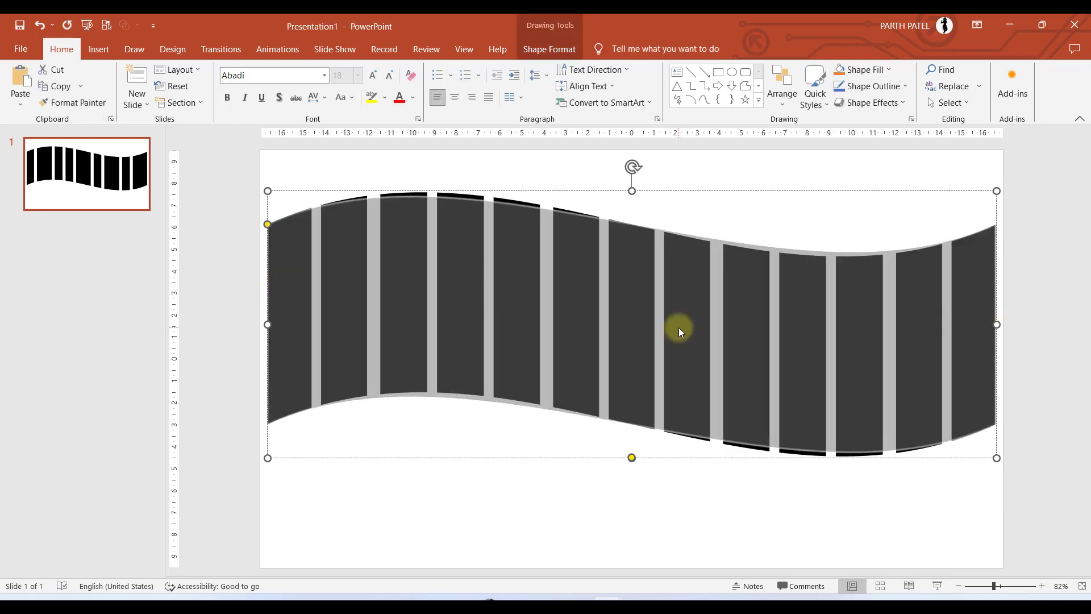
Step: Set the bars' text fill to Picture or texture fill from the Clipboard nature photo
right_click(680, 332)
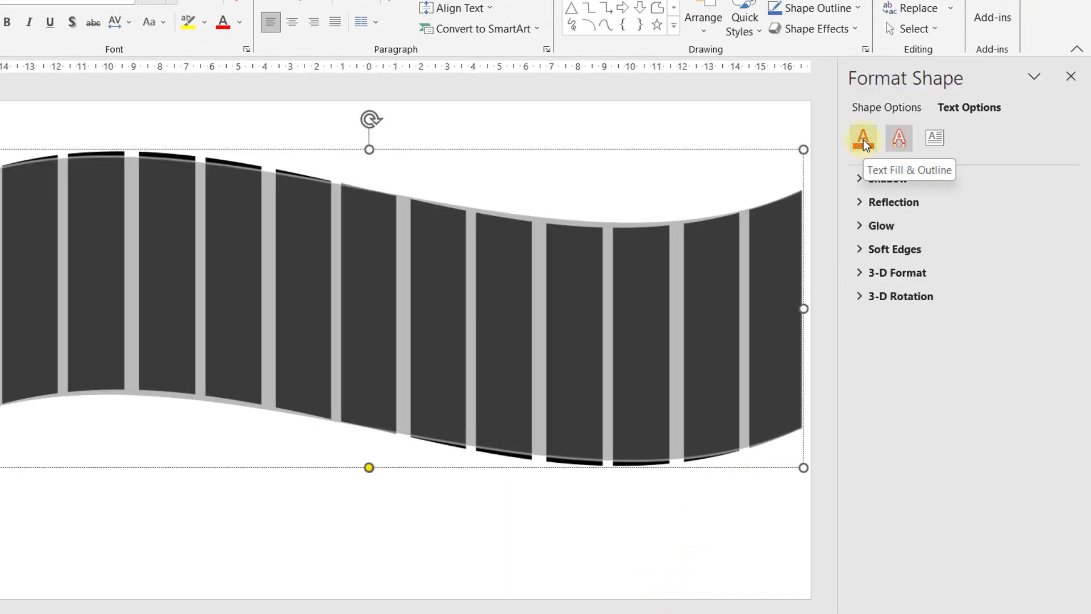
click(862, 137)
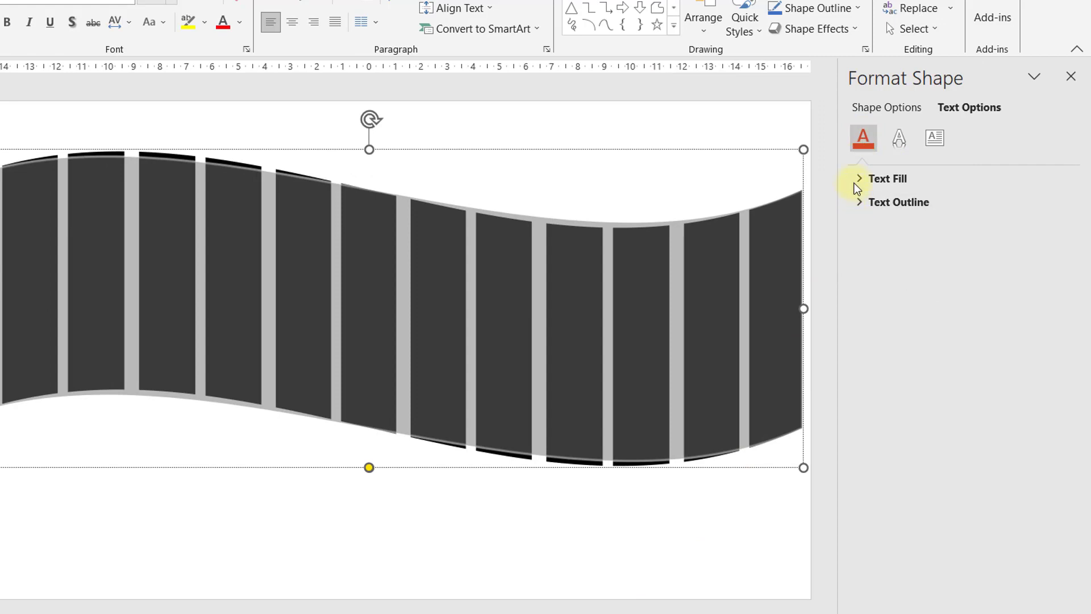
click(859, 178)
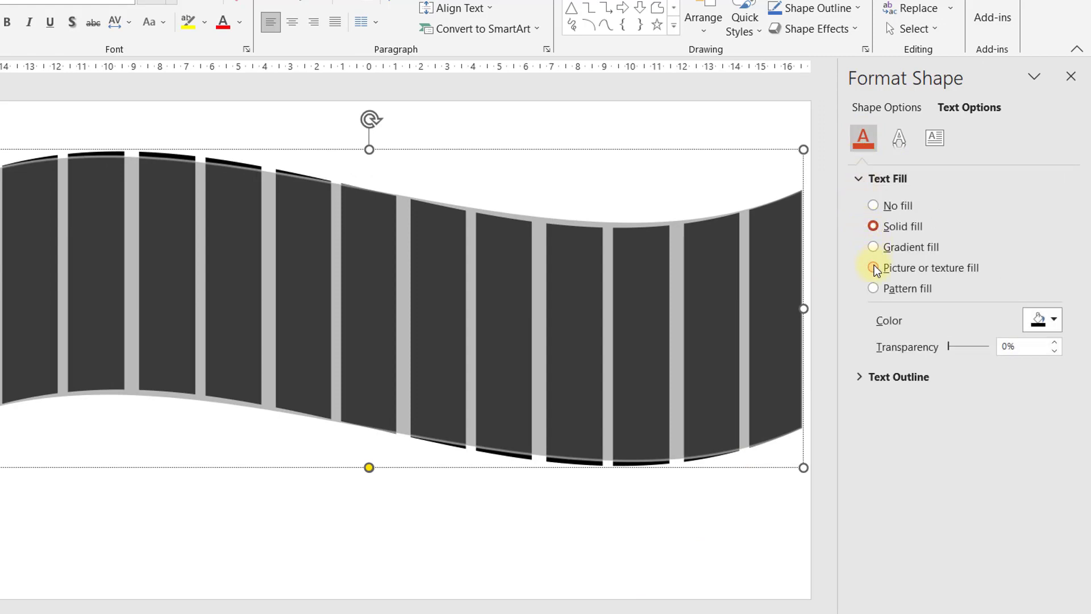
click(874, 268)
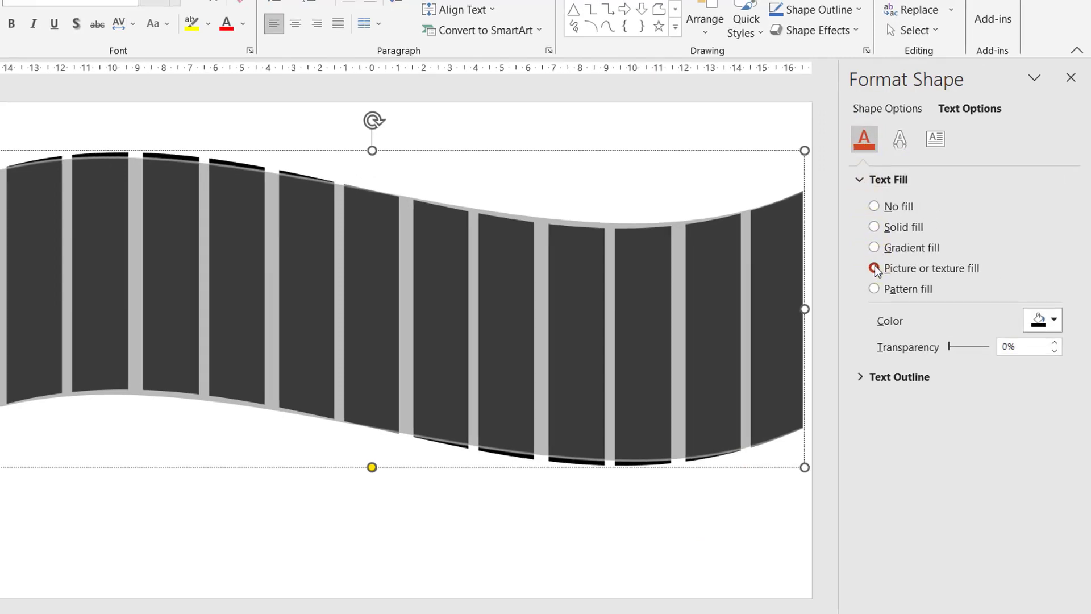
click(874, 268)
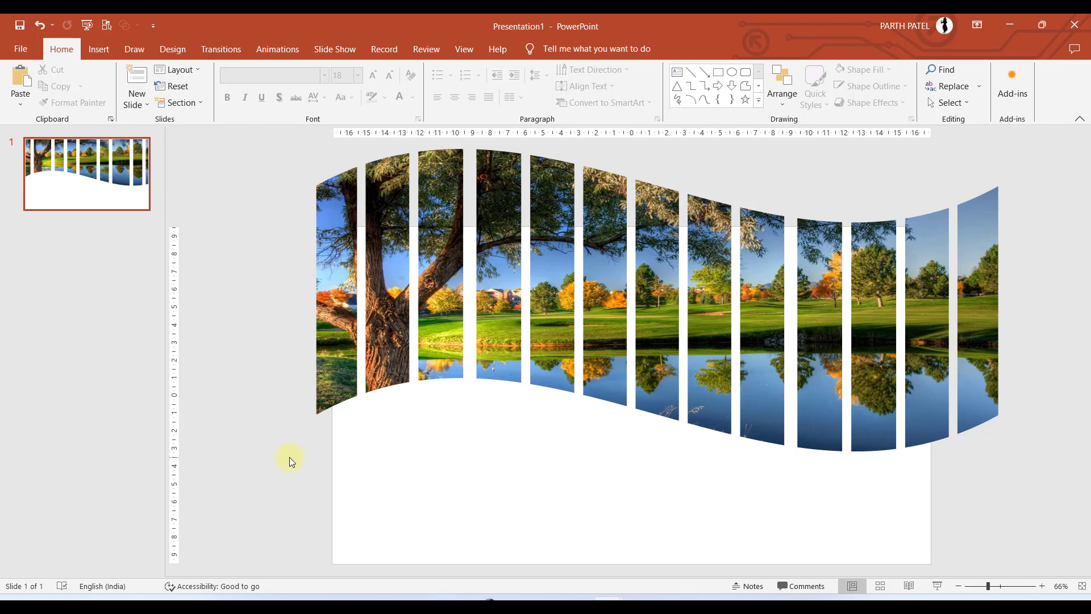
Step: Paste the green NATURE title and script subtitle beneath the photo band and select the title
key(ctrl+v)
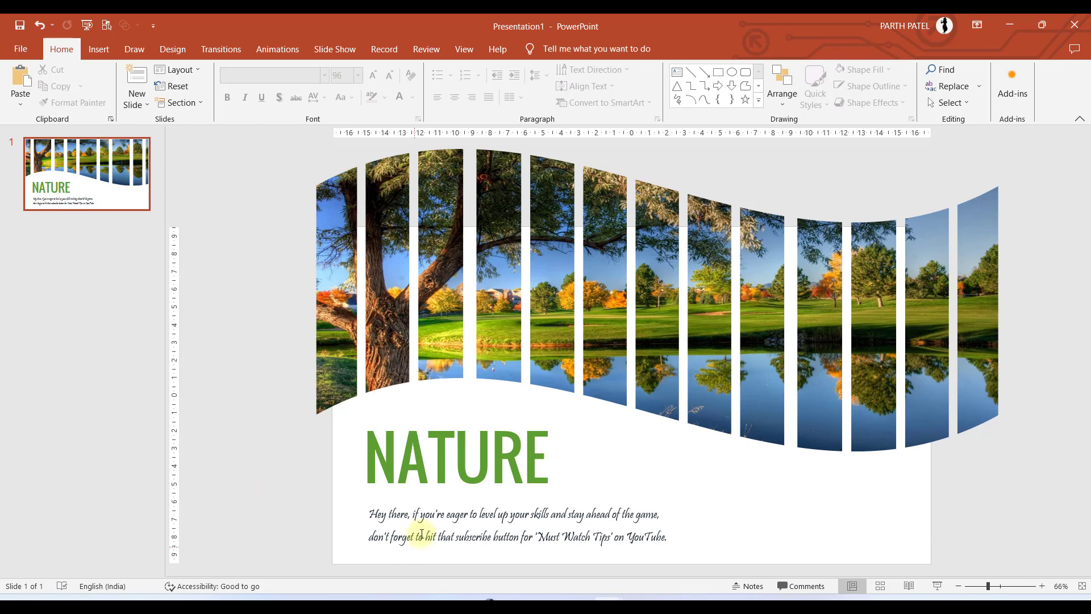
click(425, 525)
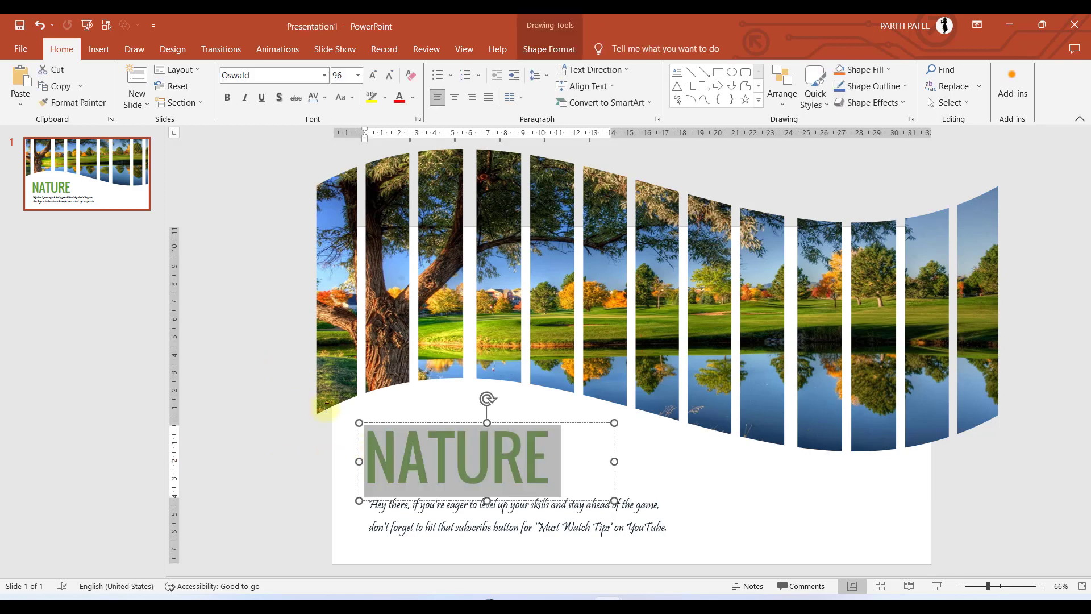
mouse_move(481, 485)
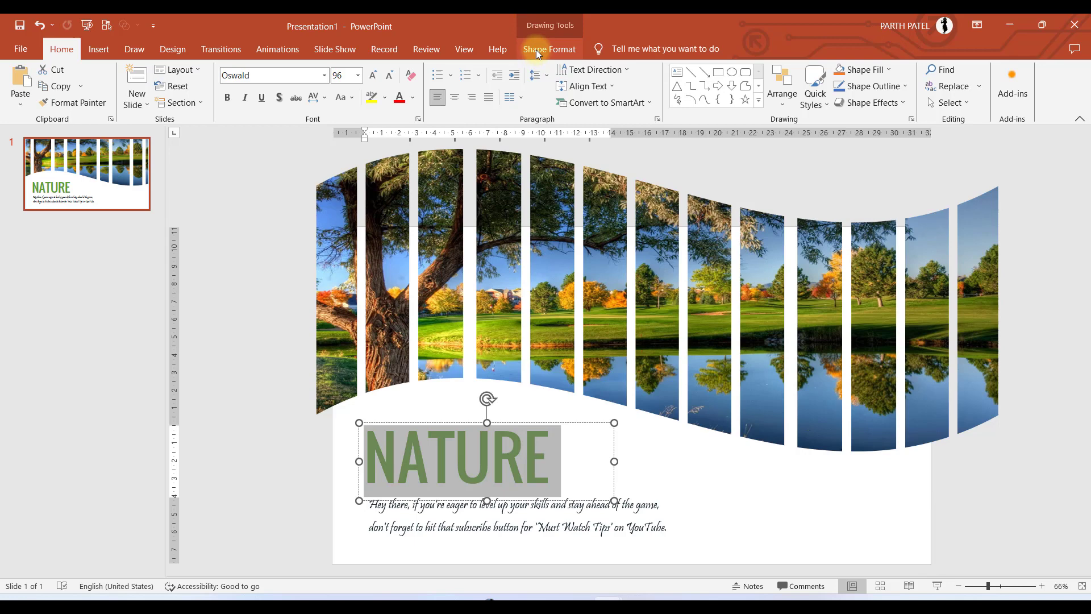
Step: Recolour NATURE with the eyedropper, sampling the blue-gray lake water from the photo
click(549, 49)
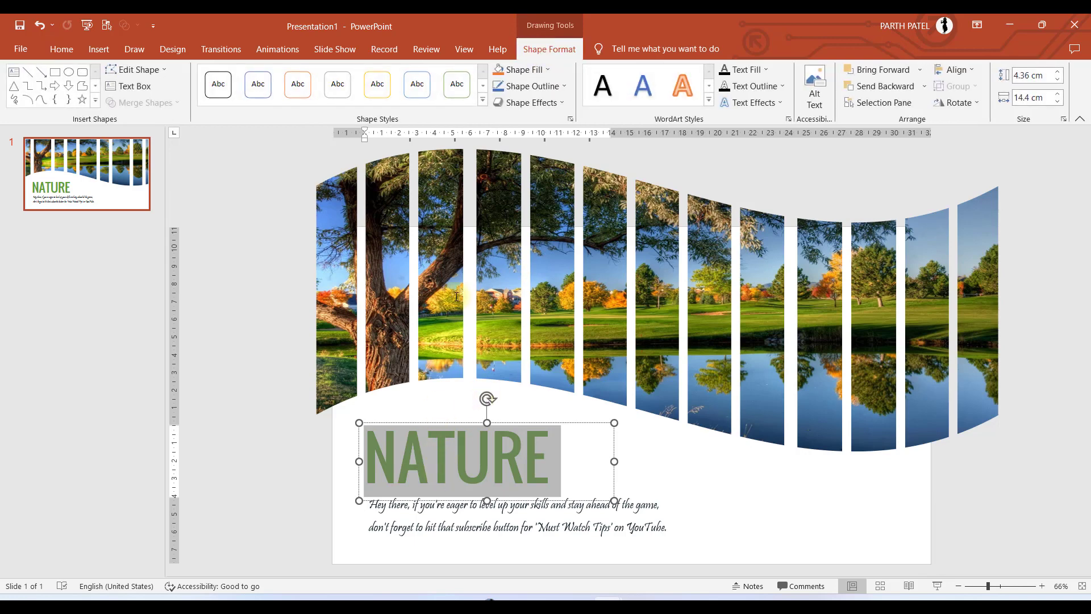
click(742, 69)
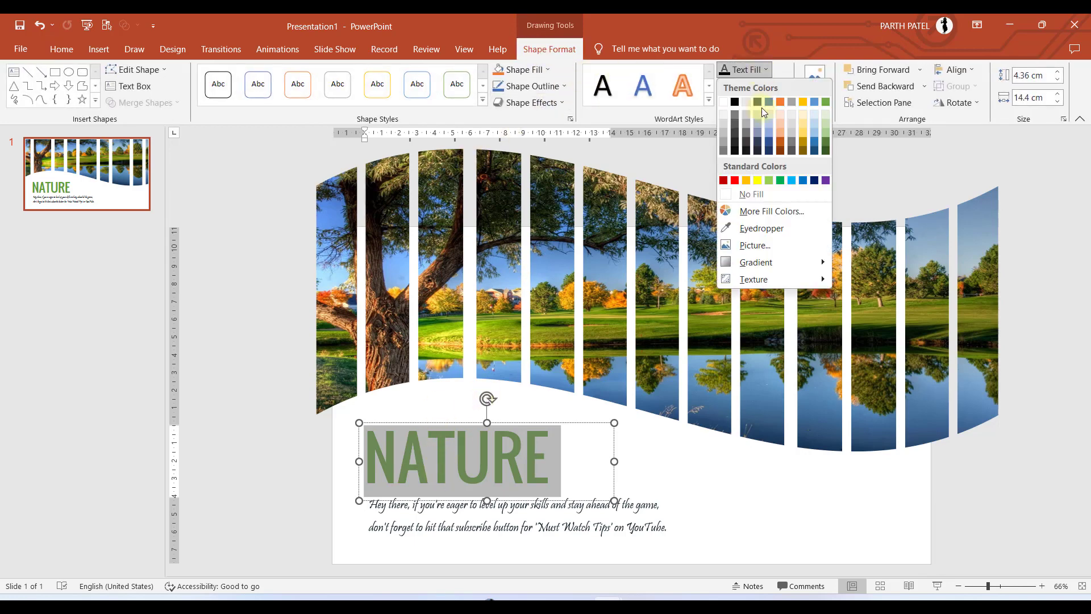
mouse_move(760, 228)
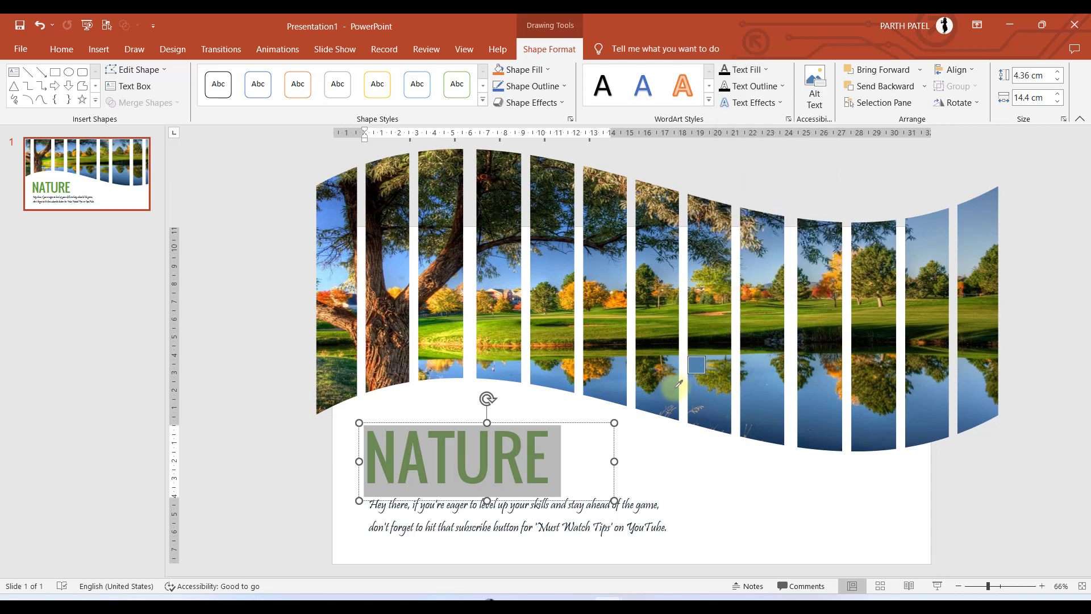
drag(697, 365, 685, 376)
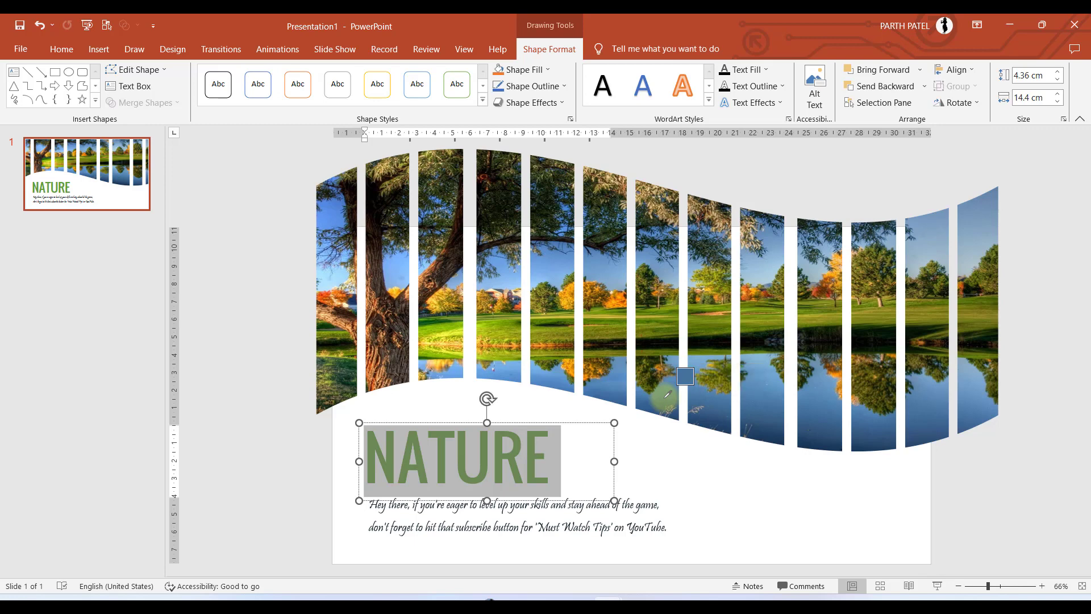
click(294, 476)
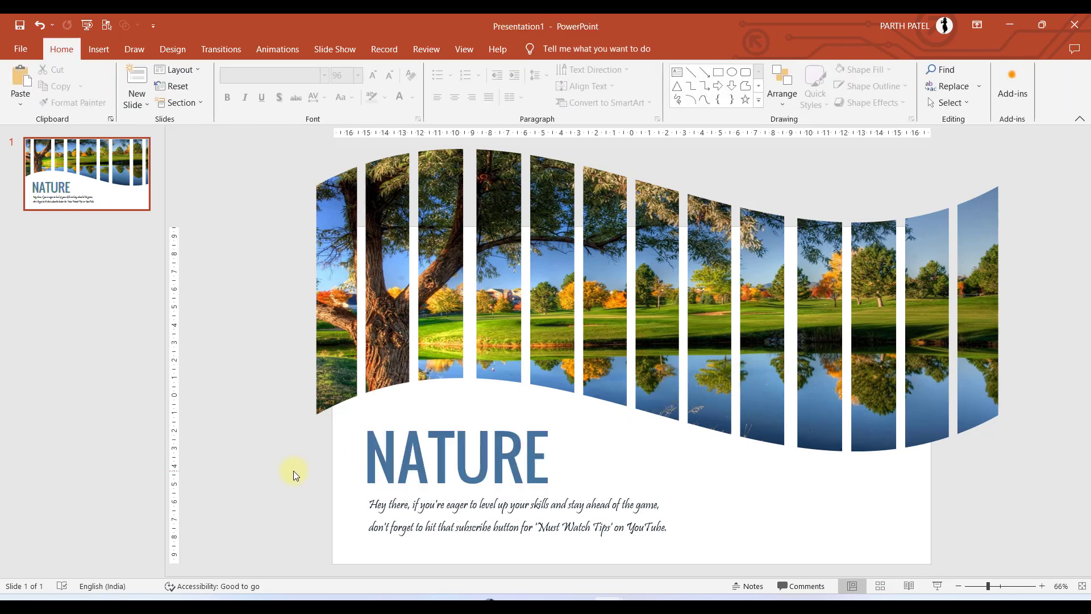